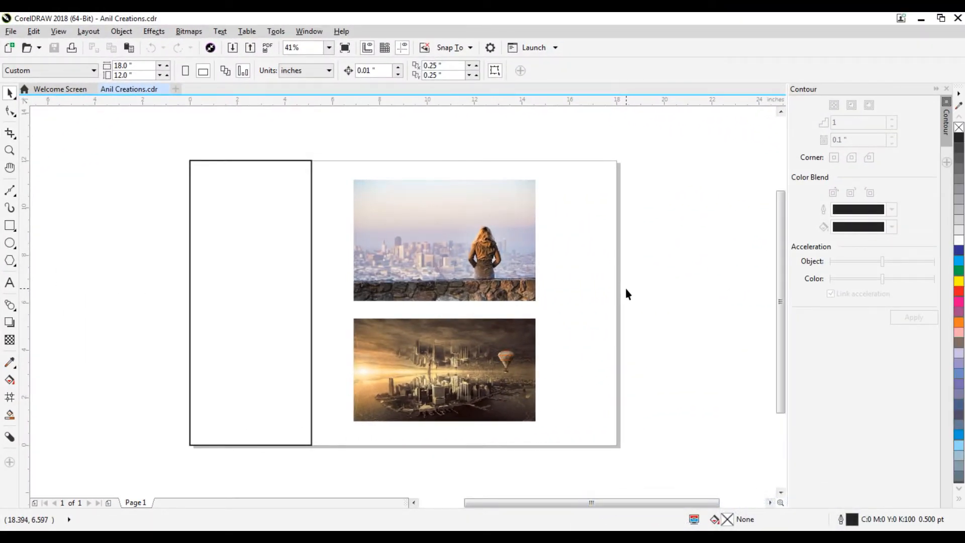
pyautogui.moveTo(612, 290)
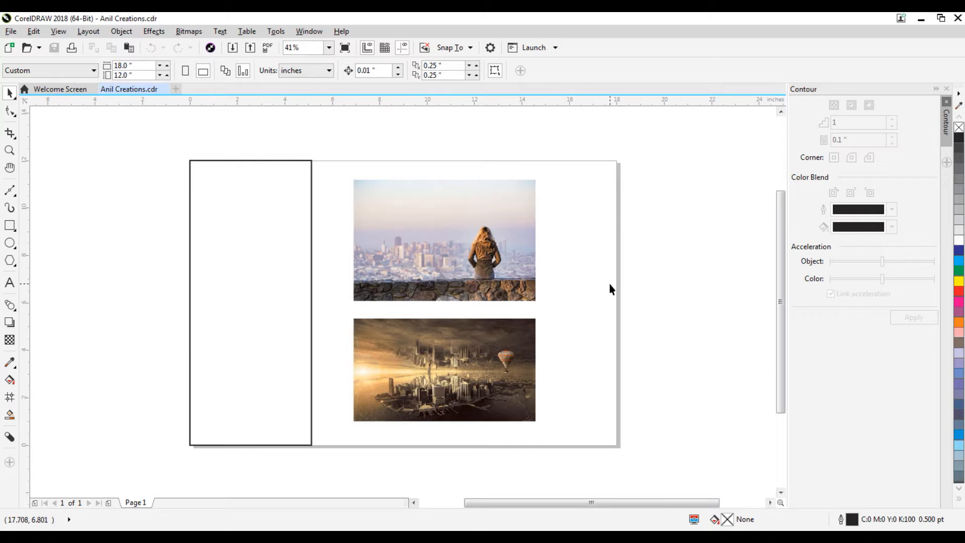
pyautogui.moveTo(474, 243)
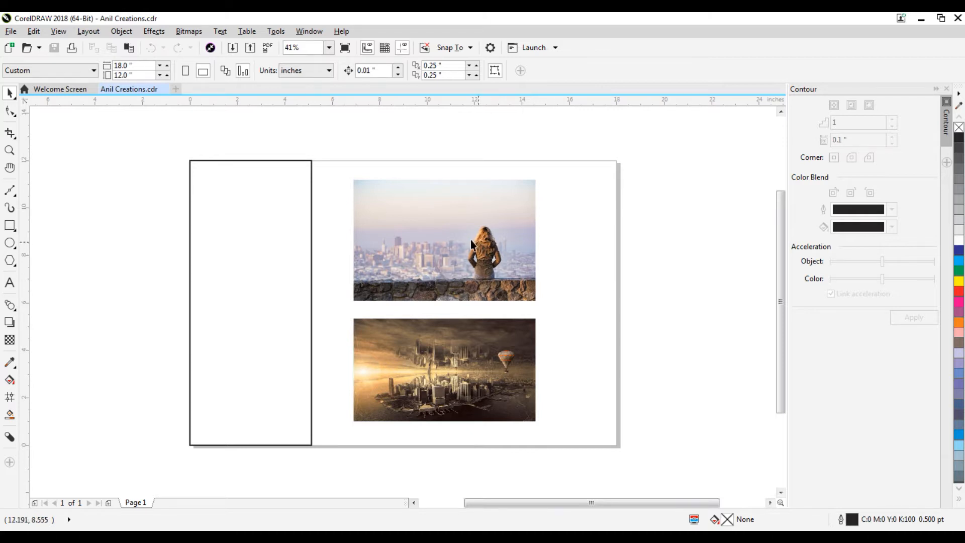
pyautogui.moveTo(283, 270)
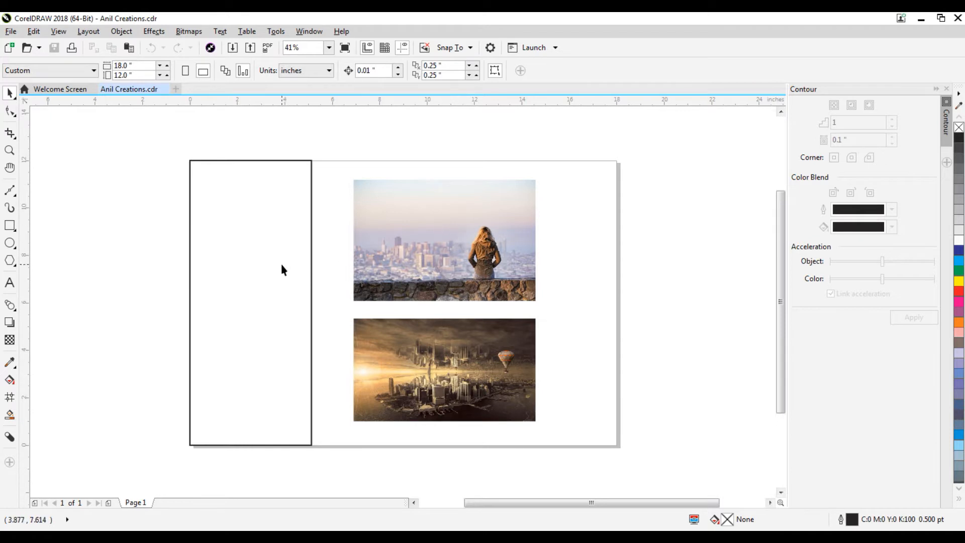
pyautogui.moveTo(344, 253)
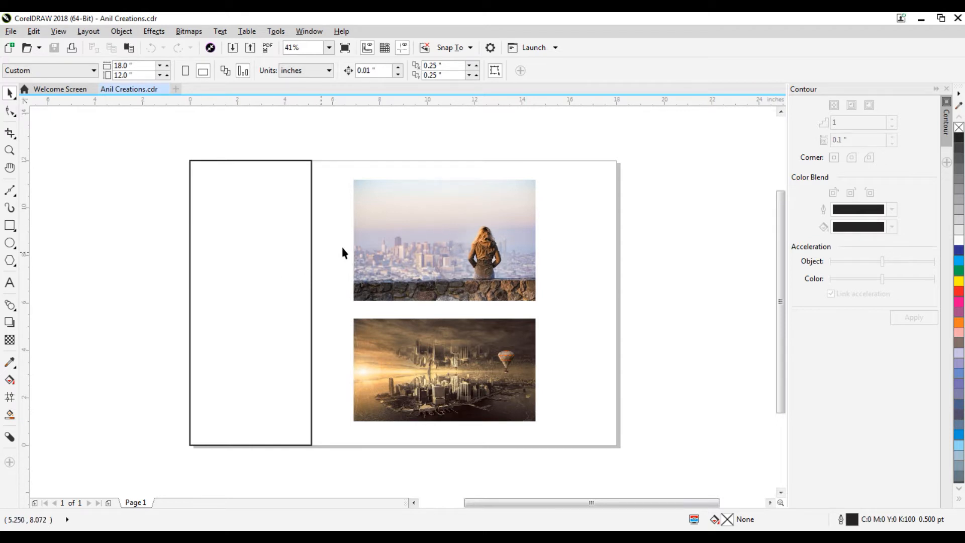
# PowerClip the woman photo into the tall left rectangle via Place Inside Frame
pyautogui.click(444, 240)
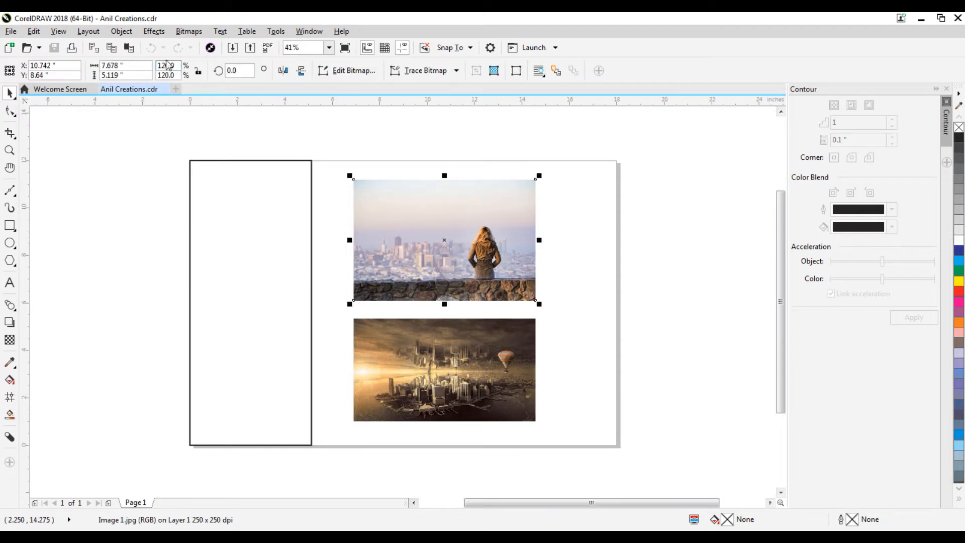
pyautogui.click(121, 30)
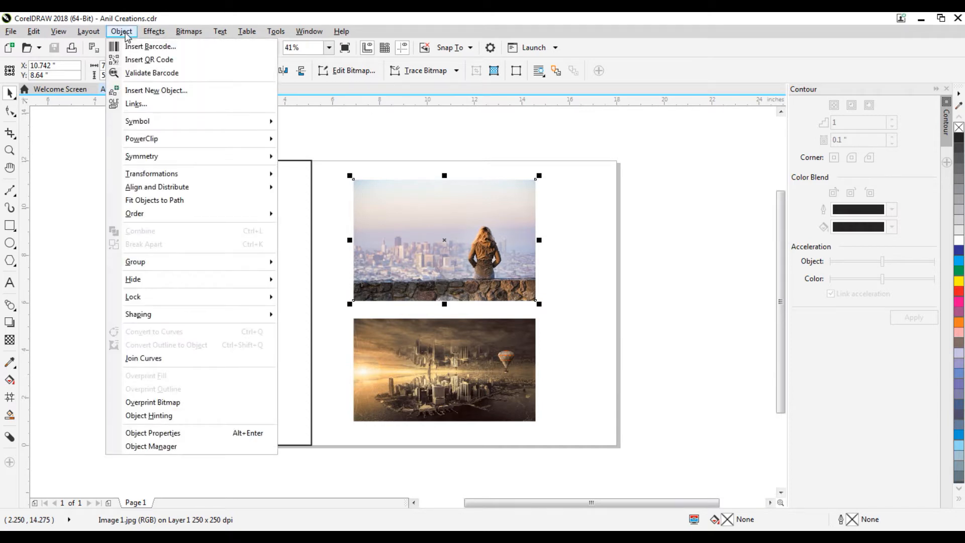
pyautogui.moveTo(142, 138)
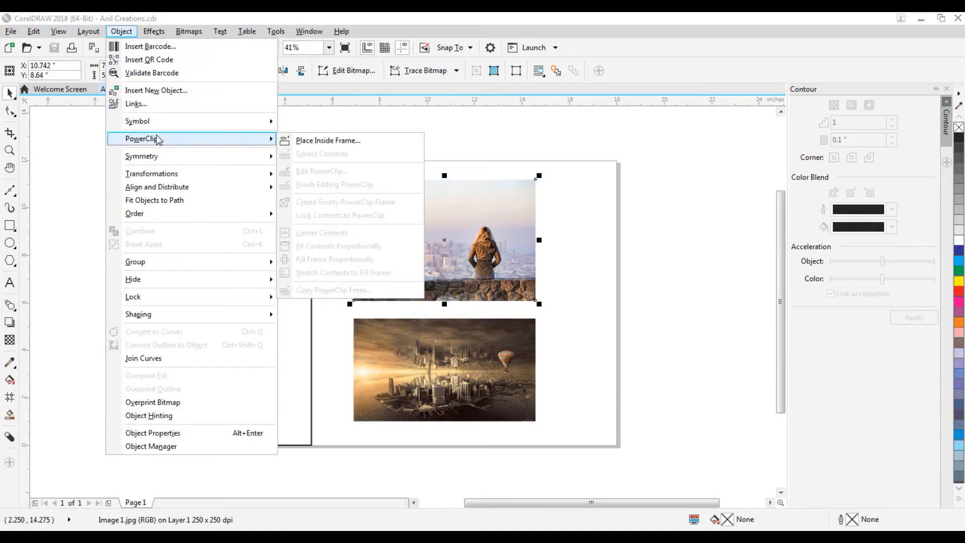
pyautogui.moveTo(328, 140)
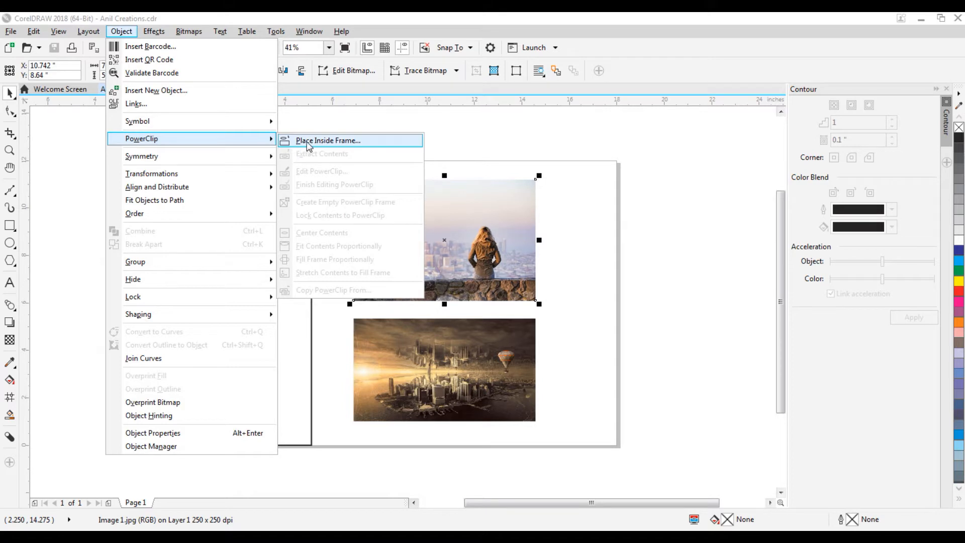
pyautogui.click(328, 141)
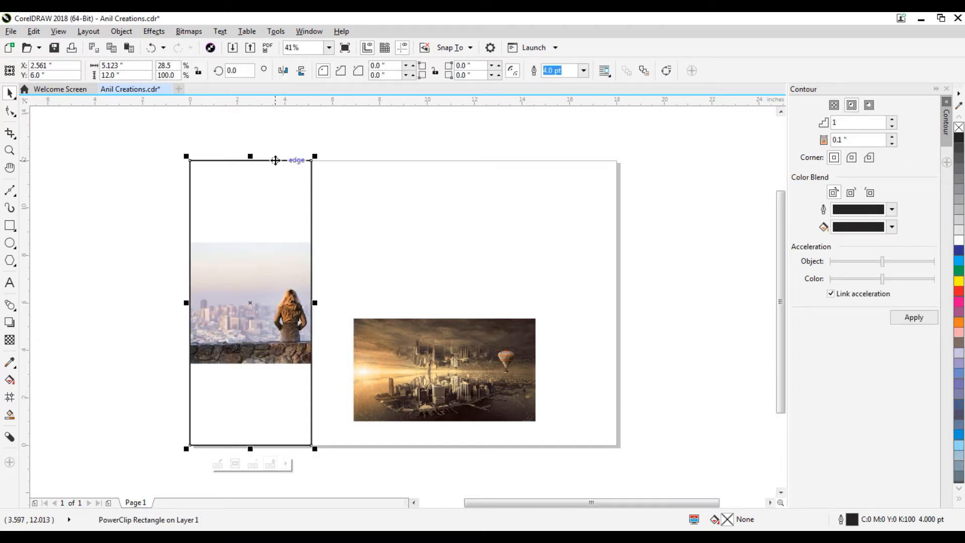
pyautogui.moveTo(244, 207)
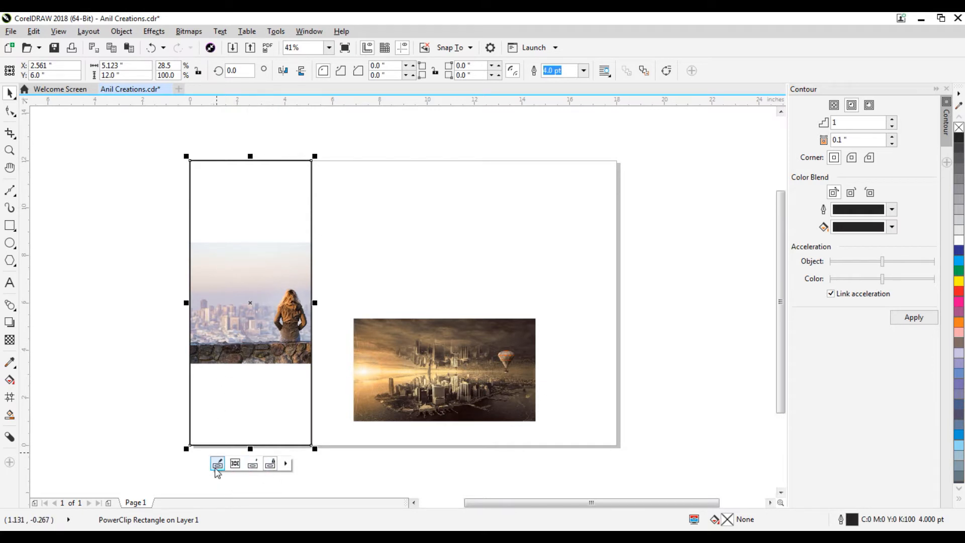
pyautogui.moveTo(216, 464)
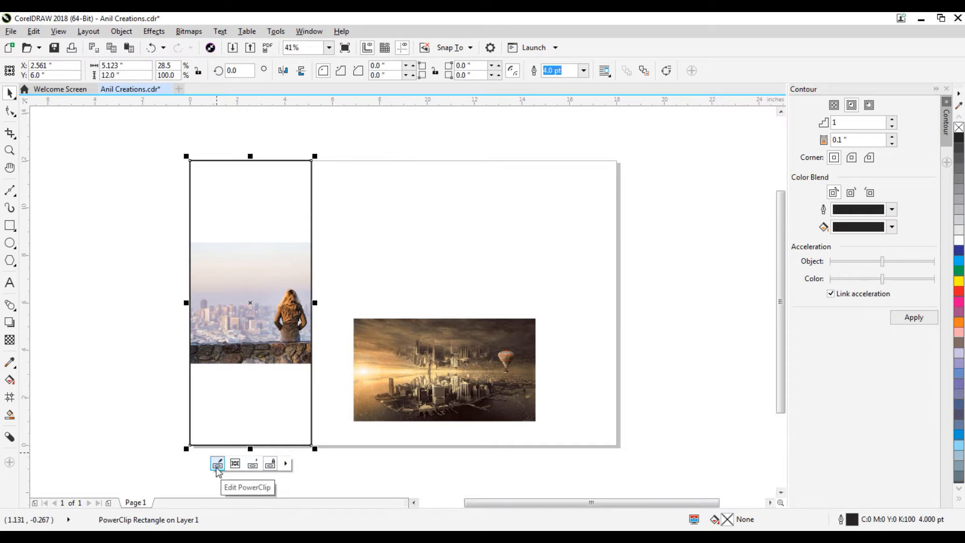
# Scale up the woman photo inside the PowerClip so her figure and wall fill it
pyautogui.click(217, 464)
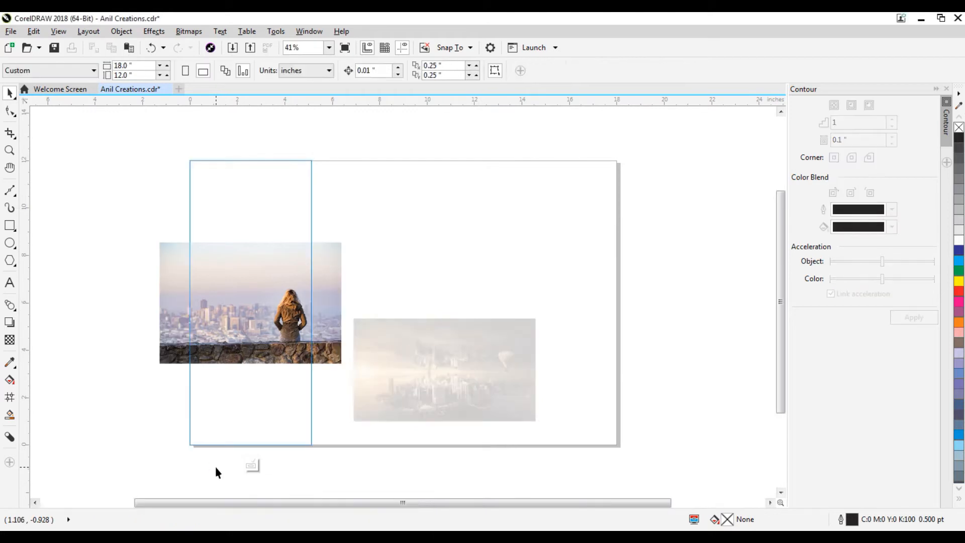
pyautogui.click(250, 303)
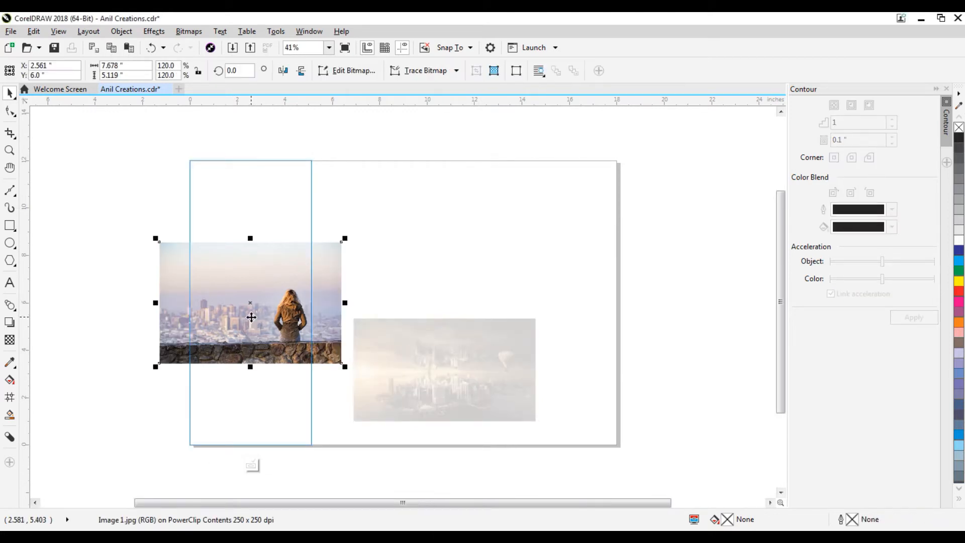
pyautogui.moveTo(190, 220)
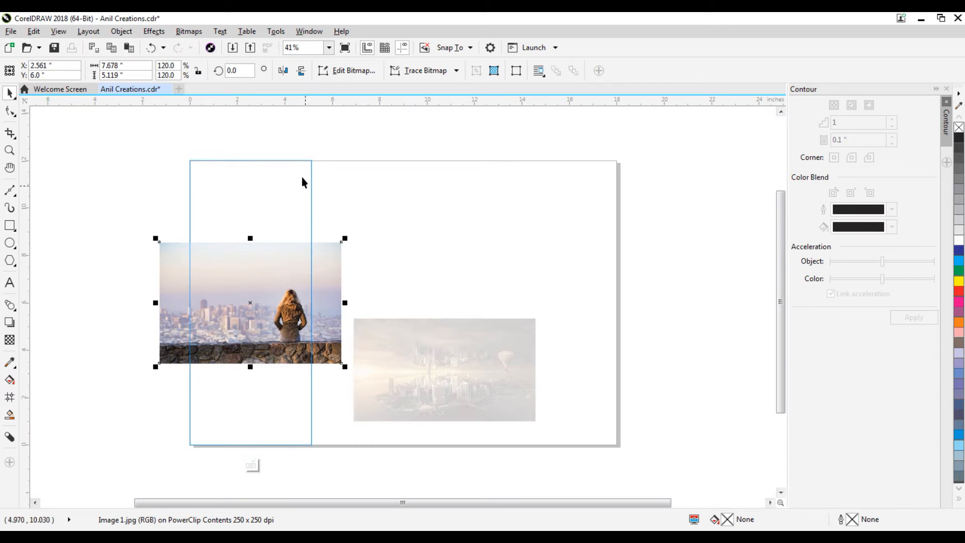
pyautogui.moveTo(157, 236)
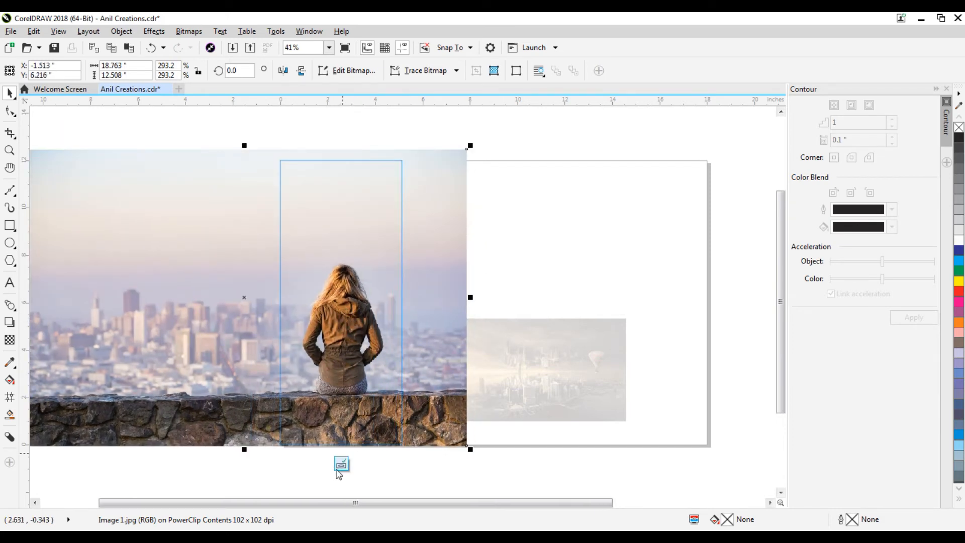
pyautogui.moveTo(341, 463)
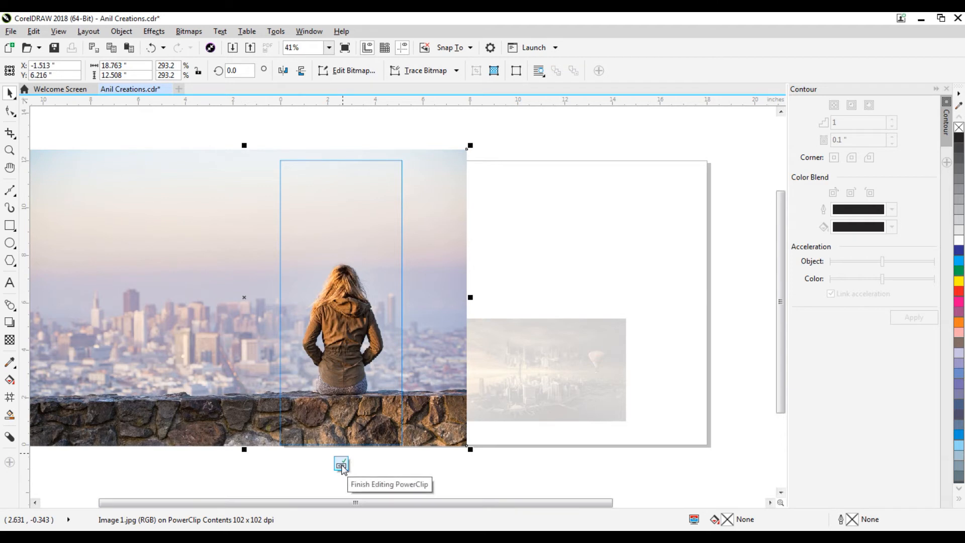
pyautogui.click(342, 463)
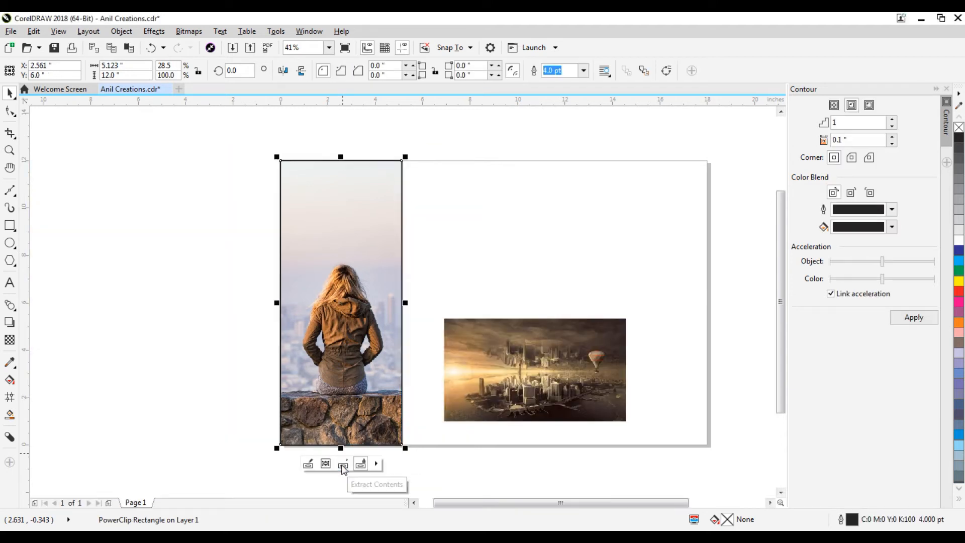
pyautogui.moveTo(434, 297)
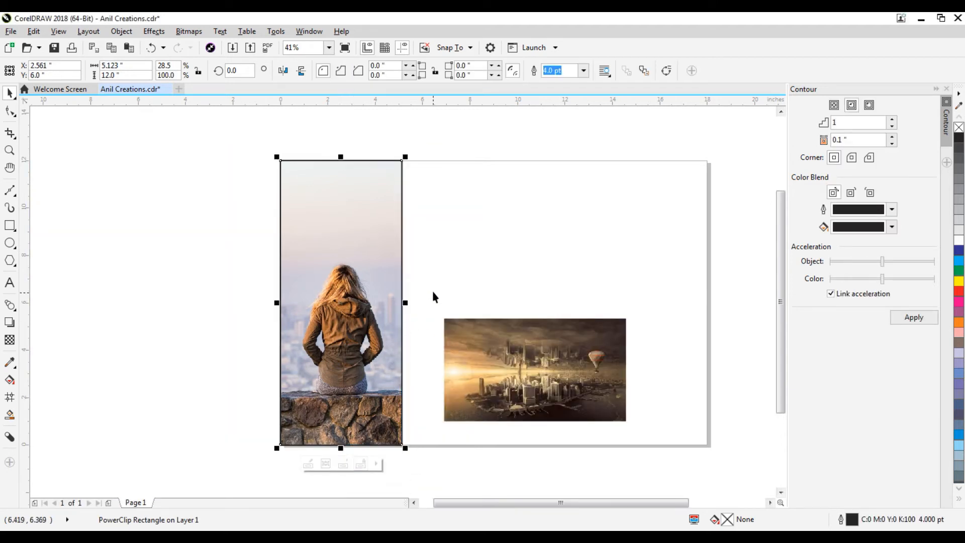
# Draw a five-sided polygon above the city photo, then select the city photo
pyautogui.click(434, 293)
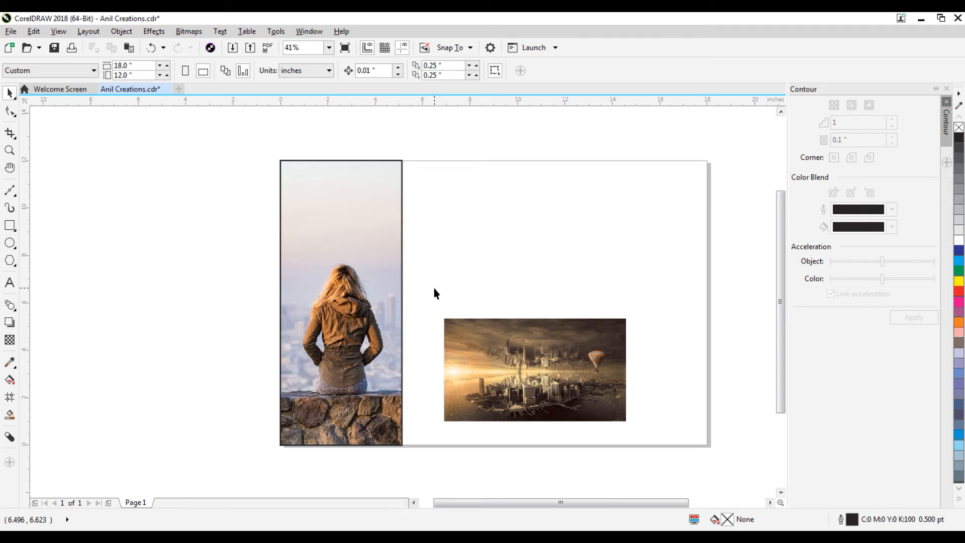
pyautogui.moveTo(10, 261)
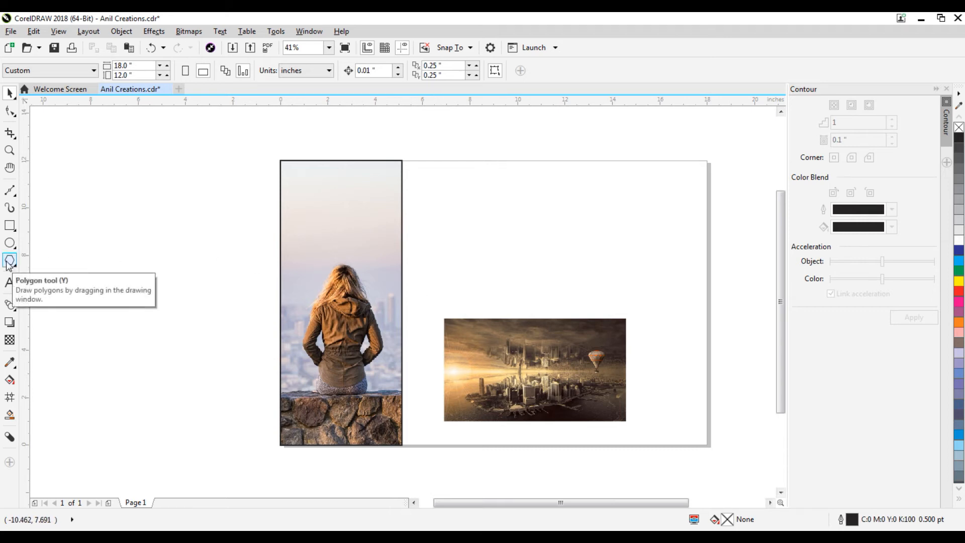
pyautogui.click(9, 260)
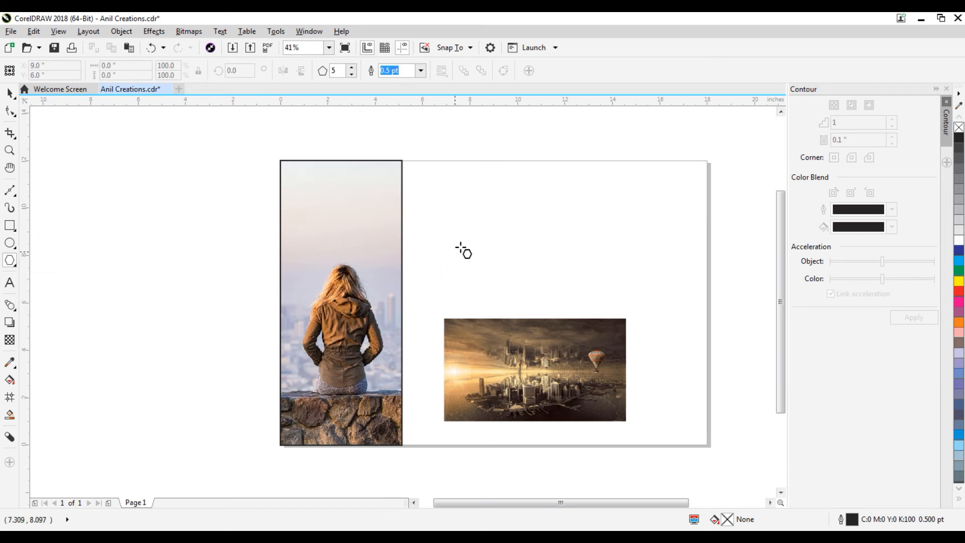
pyautogui.moveTo(482, 199)
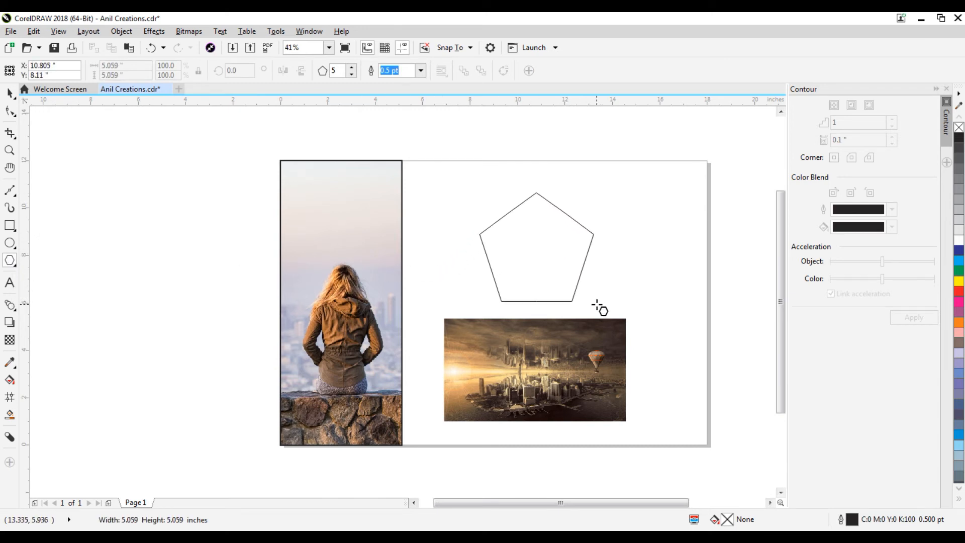
pyautogui.click(535, 246)
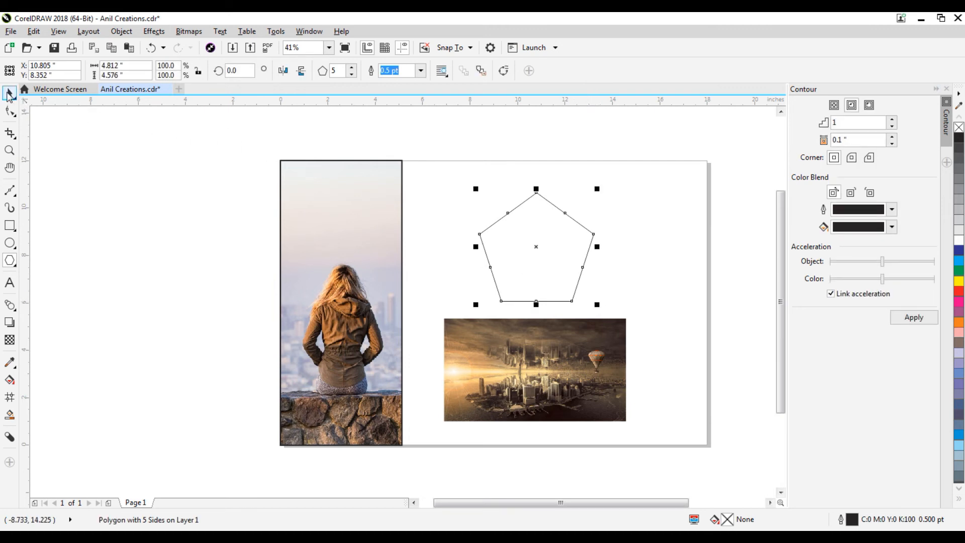
pyautogui.moveTo(517, 374)
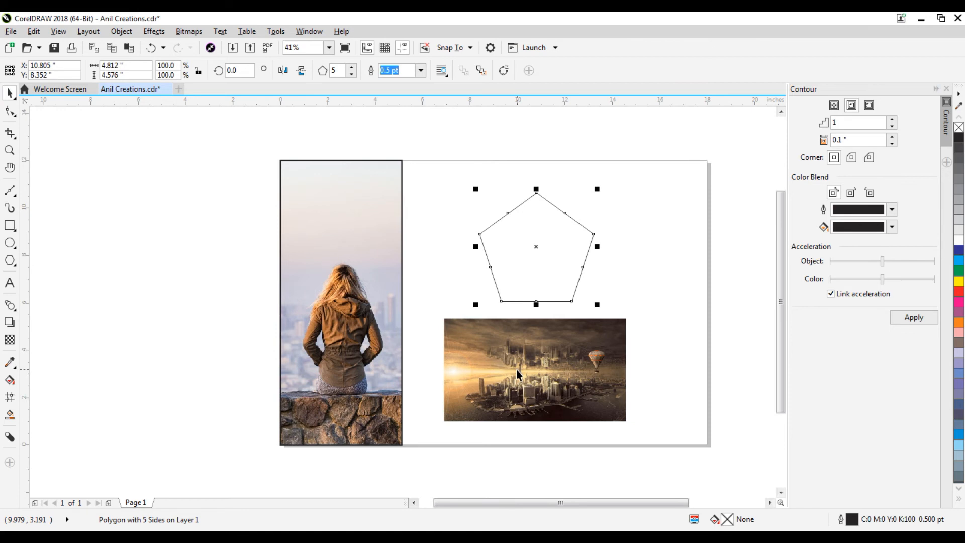
pyautogui.click(523, 370)
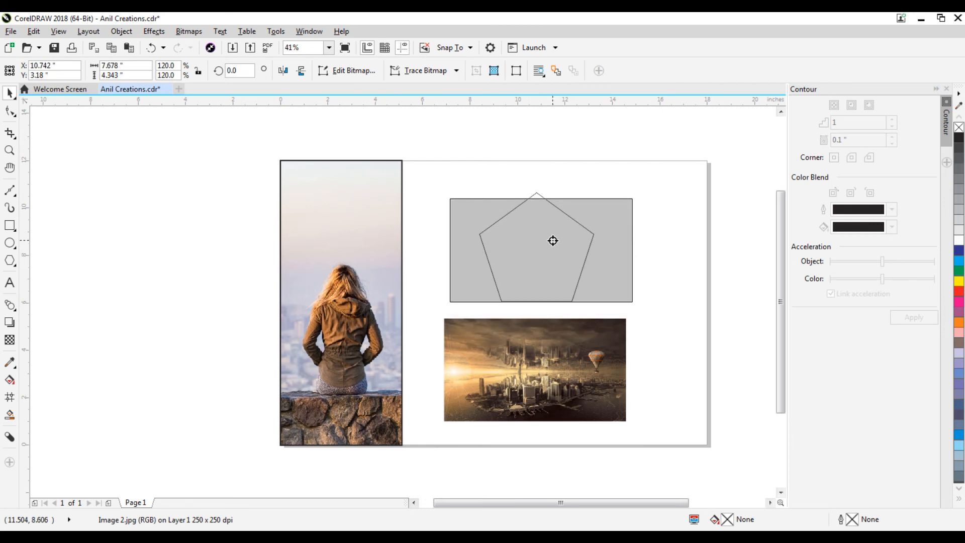
# Right-drag the city photo onto the pentagon and choose PowerClip Inside
pyautogui.rightClick(553, 241)
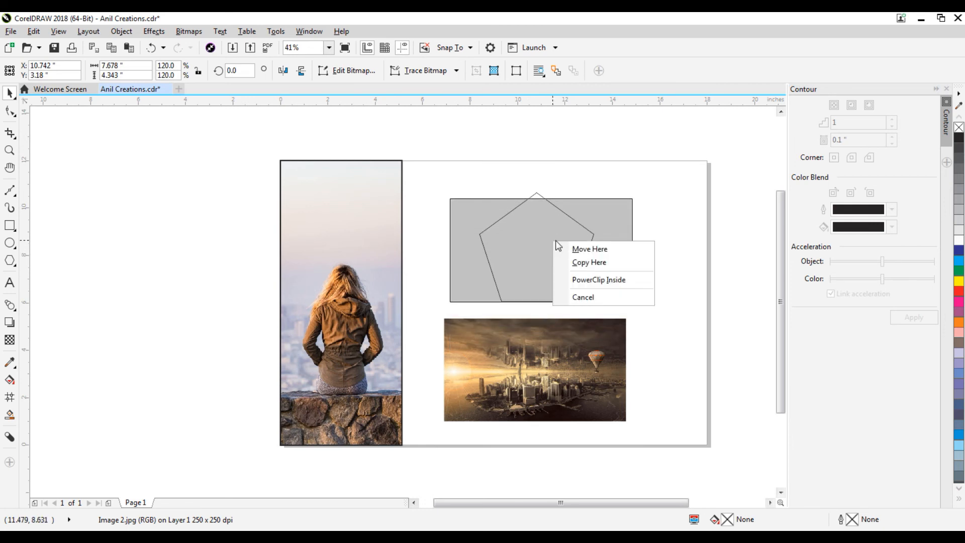
pyautogui.moveTo(597, 279)
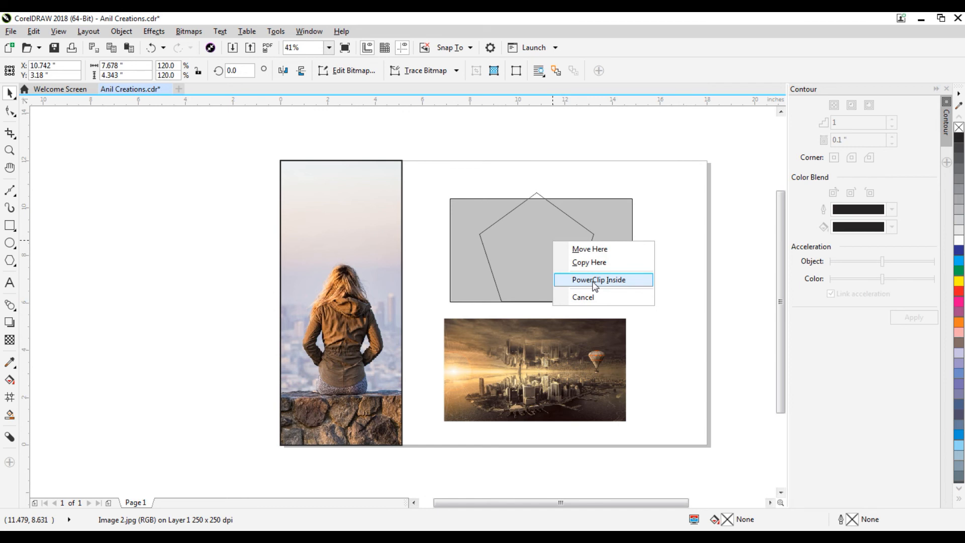
pyautogui.click(597, 279)
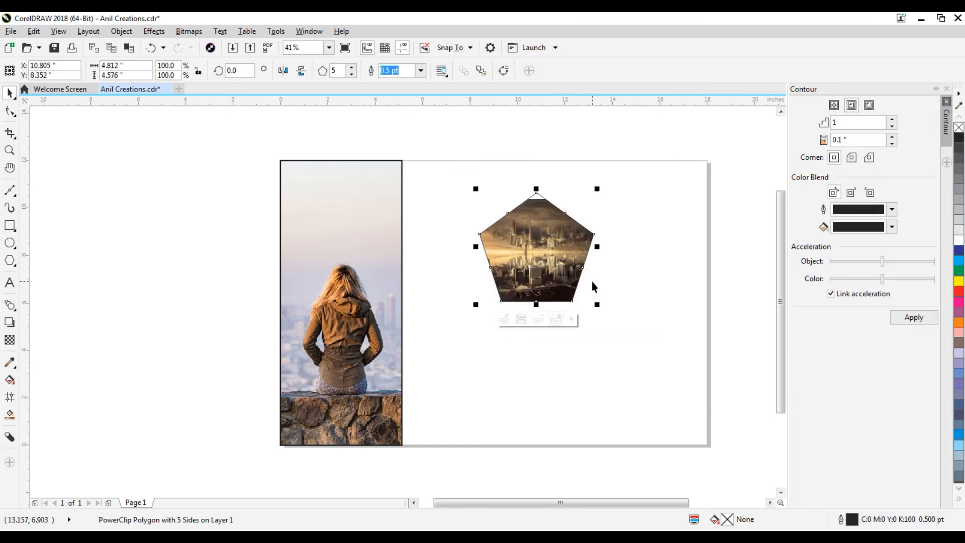